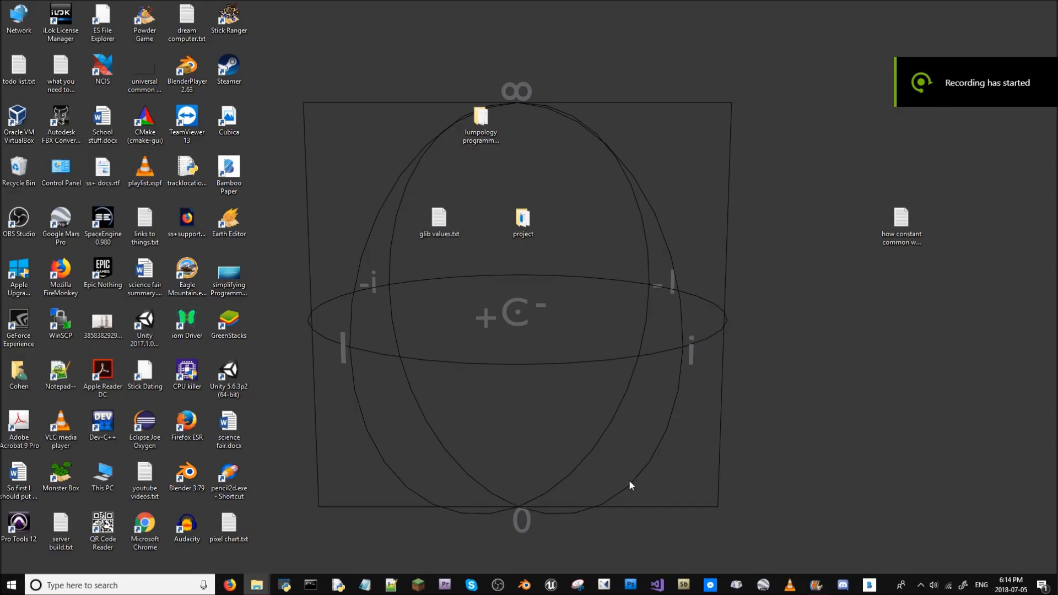
- Create a new desktop folder named 'project armoury', declining the merge with 'project'
{"action": "right_click", "coordinate": [631, 485]}
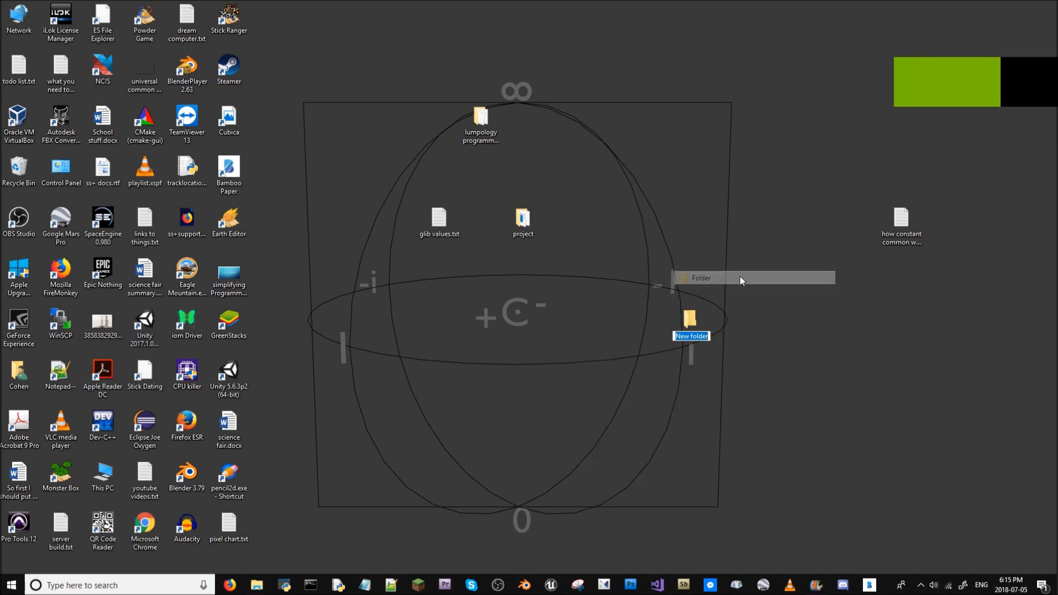
{"action": "mouse_move", "coordinate": [700, 373]}
{"action": "type", "text": "project"}
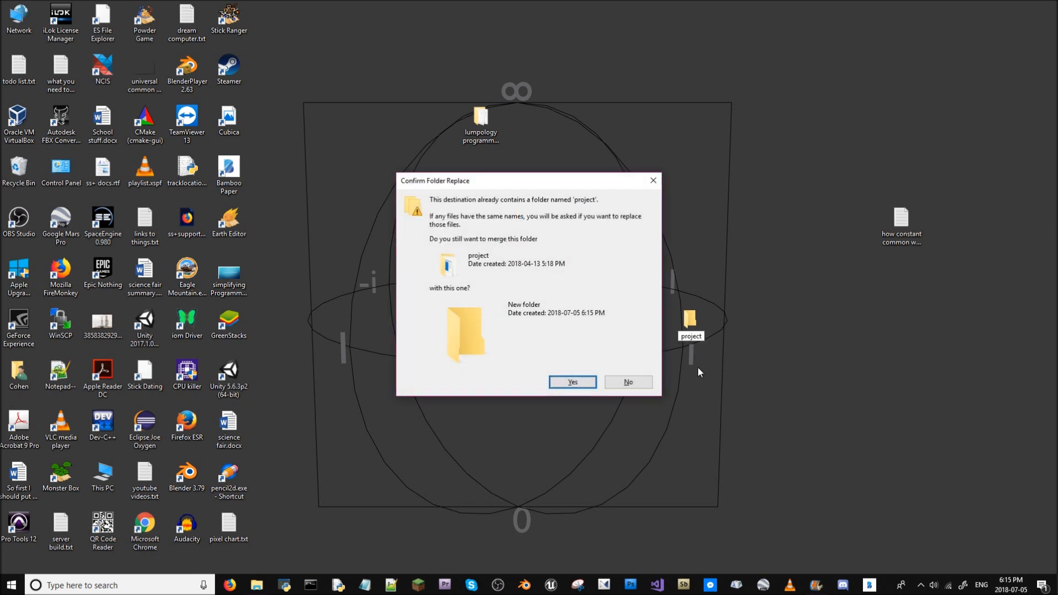
{"action": "left_click", "coordinate": [571, 382]}
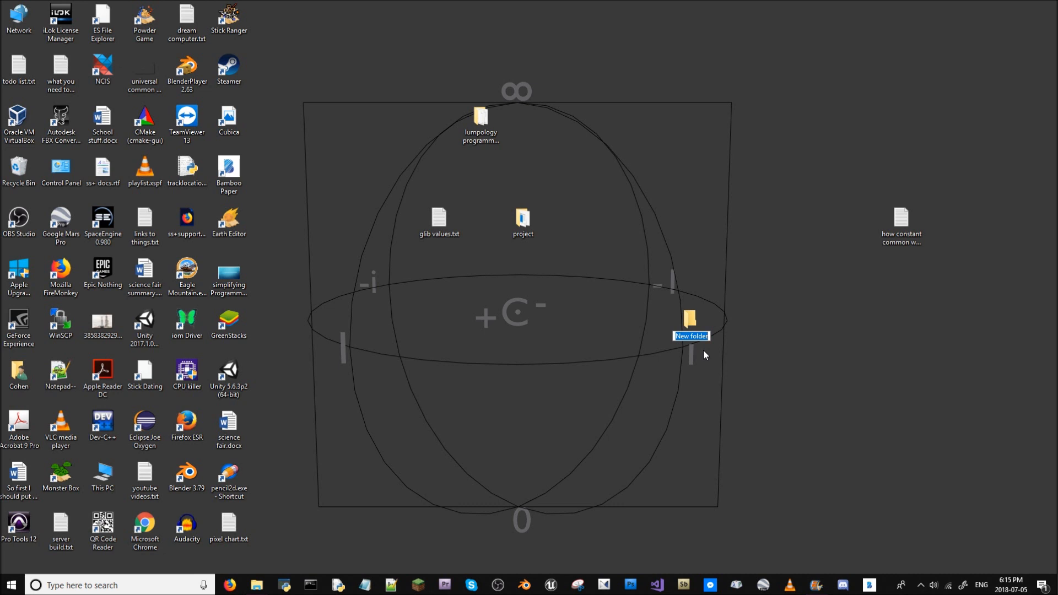
{"action": "type", "text": "project armoury"}
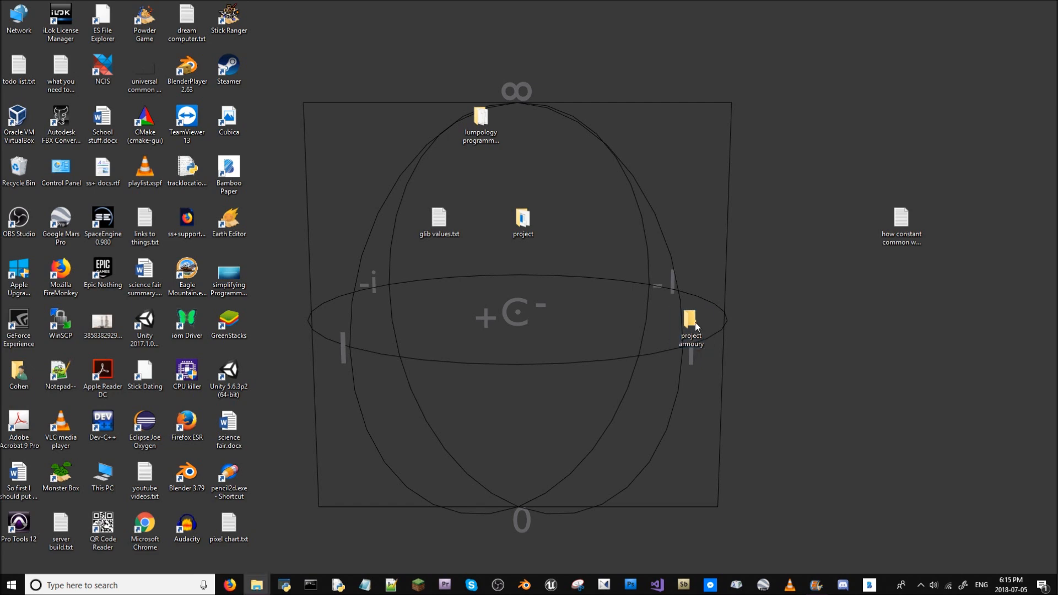
- Make a dev.blend file inside the project armoury folder
{"action": "double_click", "coordinate": [690, 321]}
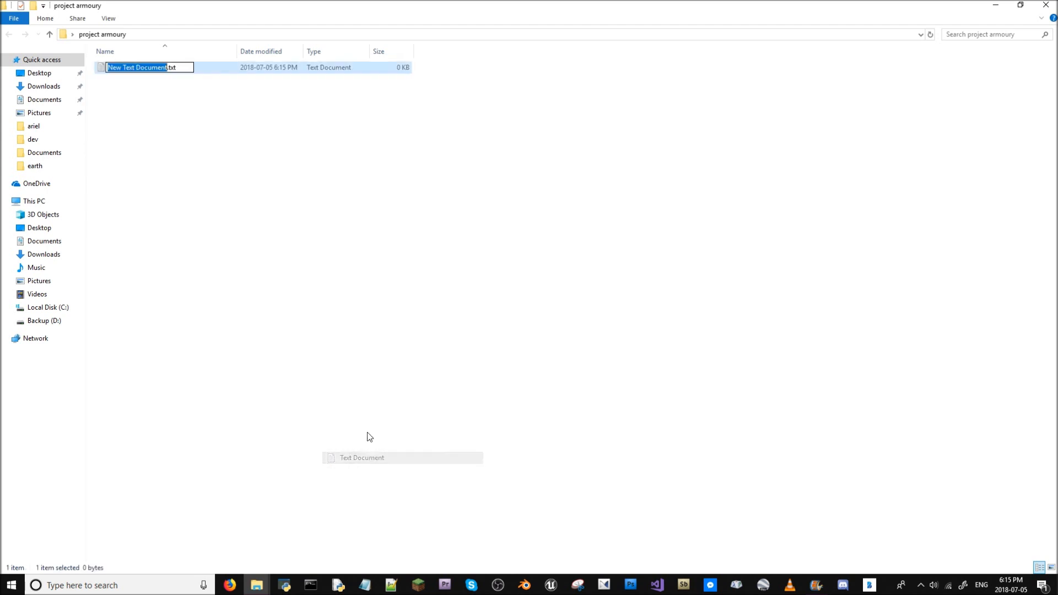
{"action": "type", "text": "dev"}
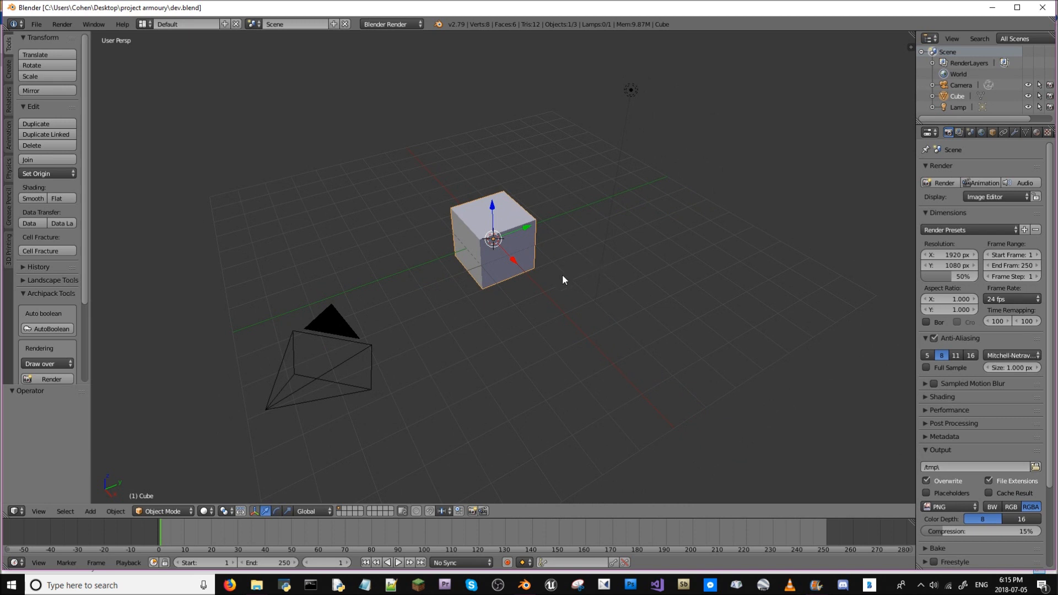
- Switch the render engine to Cycles and add the floor plane
{"action": "left_click", "coordinate": [392, 24]}
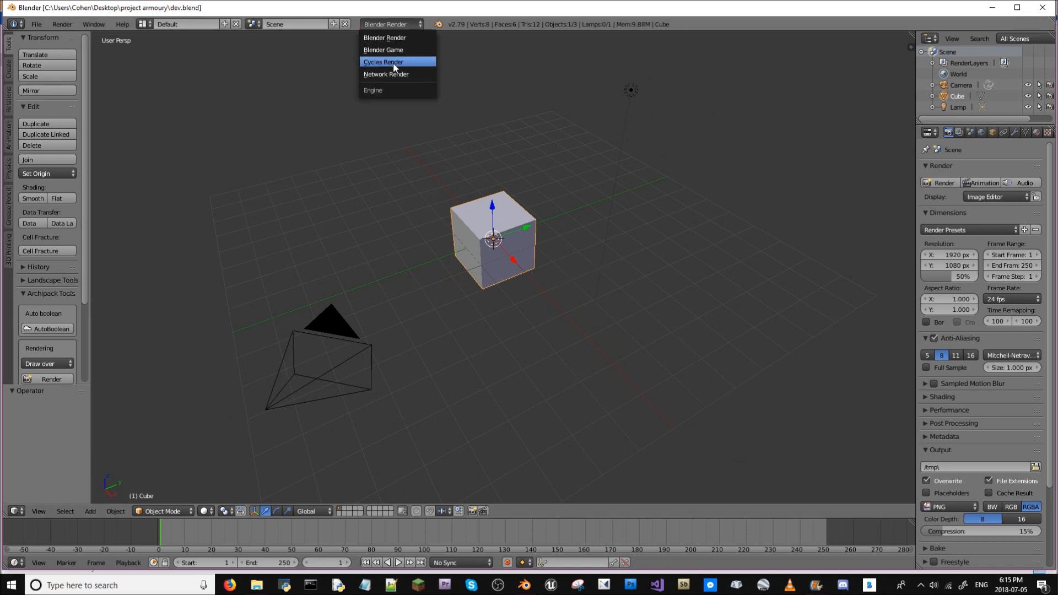
{"action": "left_click", "coordinate": [382, 61]}
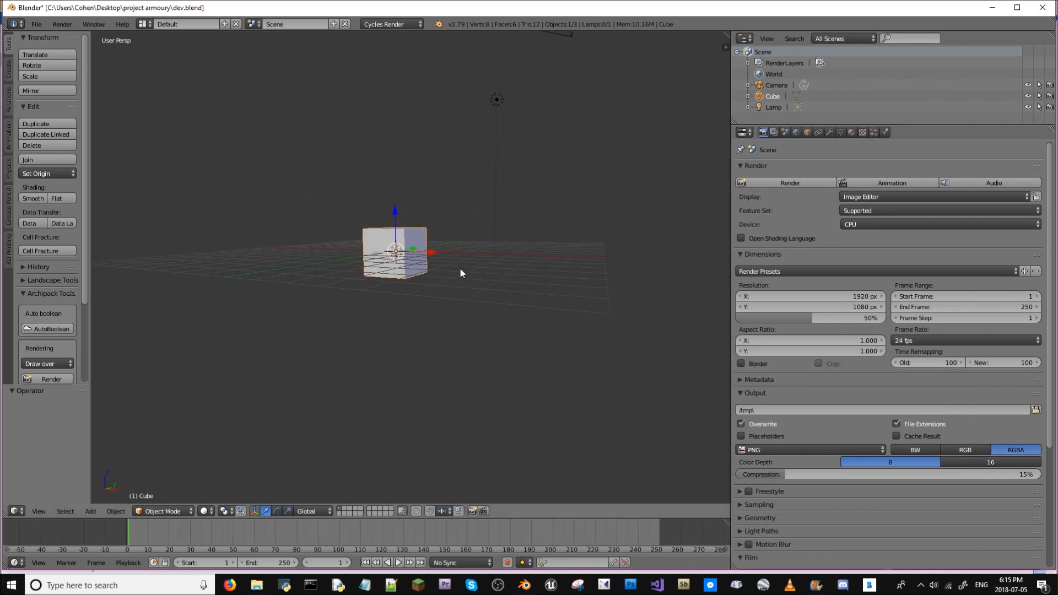
{"action": "left_click", "coordinate": [89, 511]}
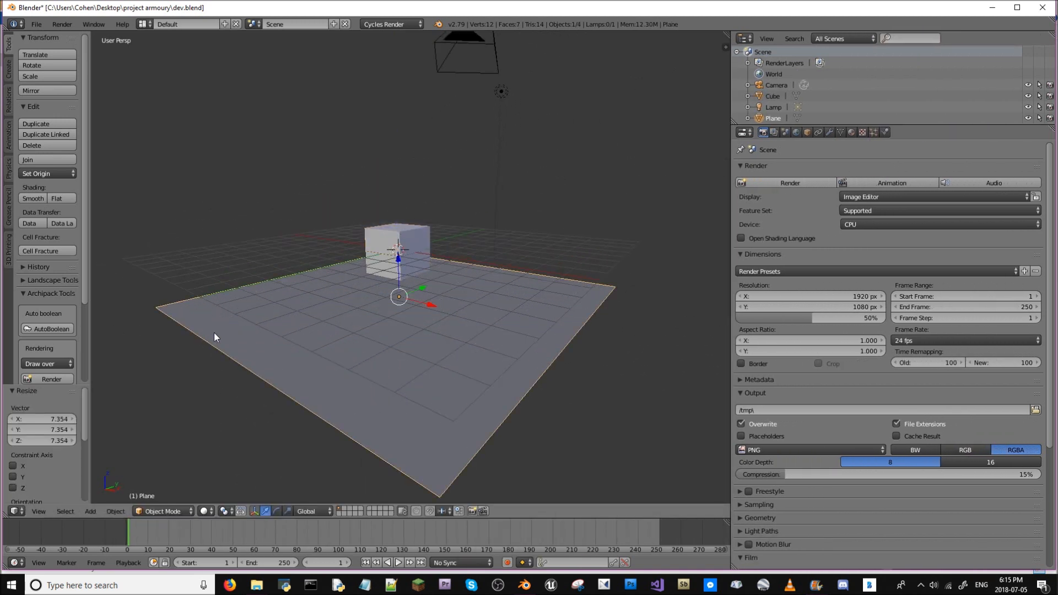
- Set the world colour to a Sky Texture using the Preetham model
{"action": "left_click", "coordinate": [797, 132]}
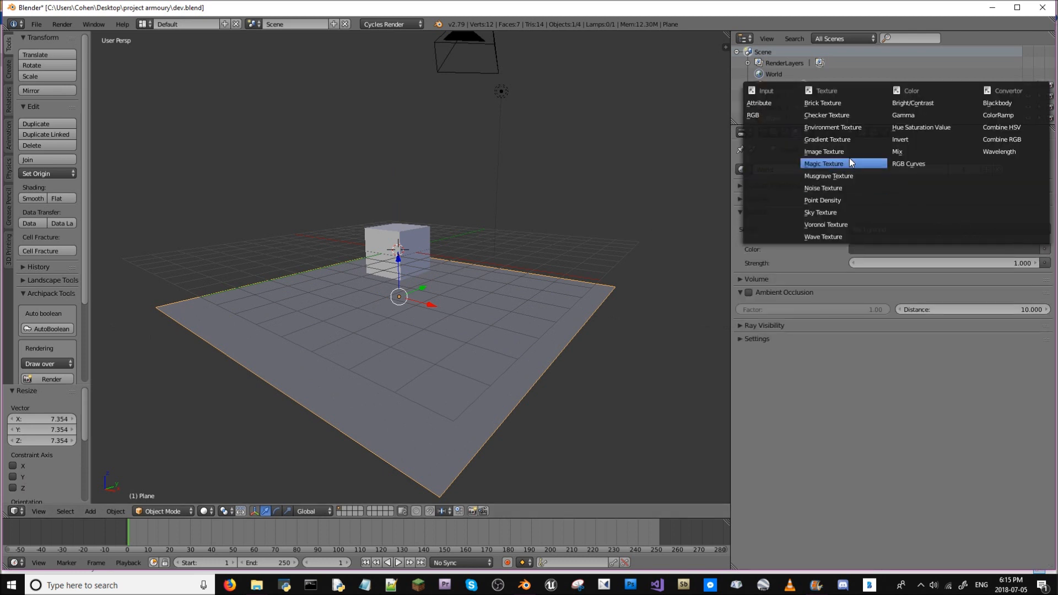
{"action": "mouse_move", "coordinate": [837, 225]}
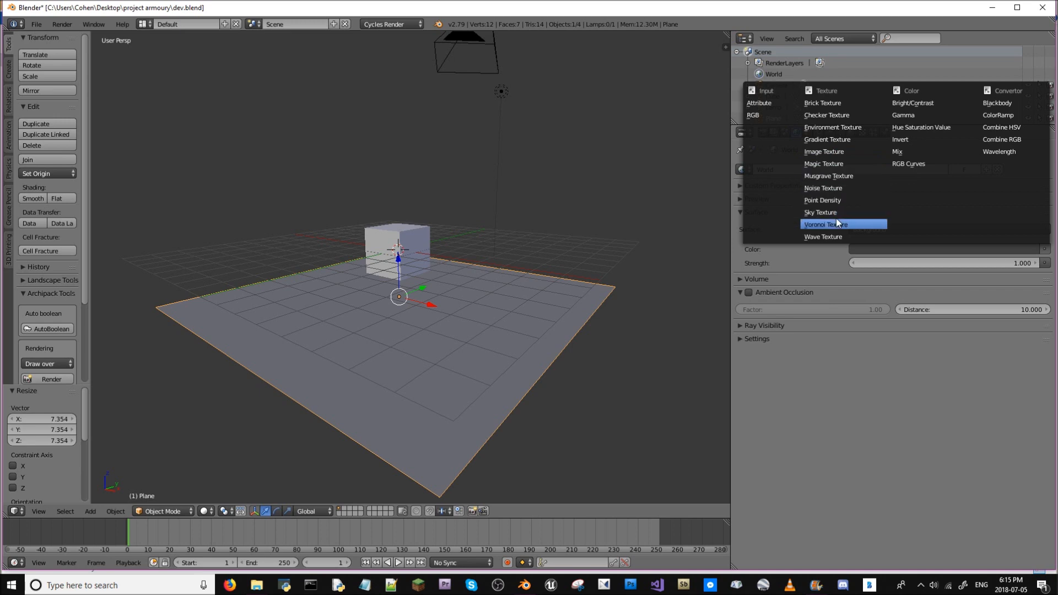
{"action": "left_click", "coordinate": [821, 212]}
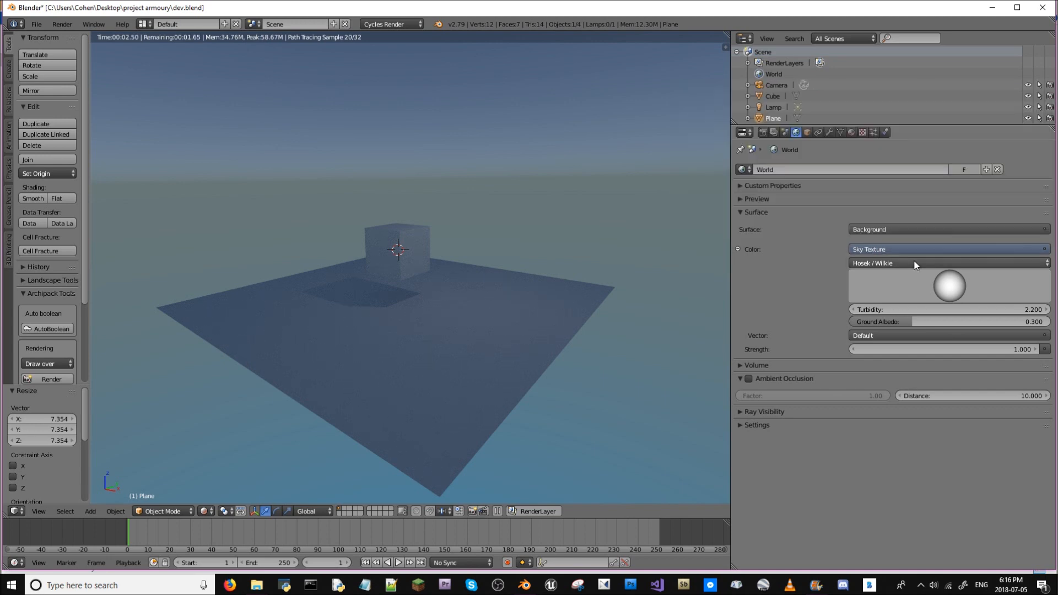
{"action": "left_click", "coordinate": [944, 263]}
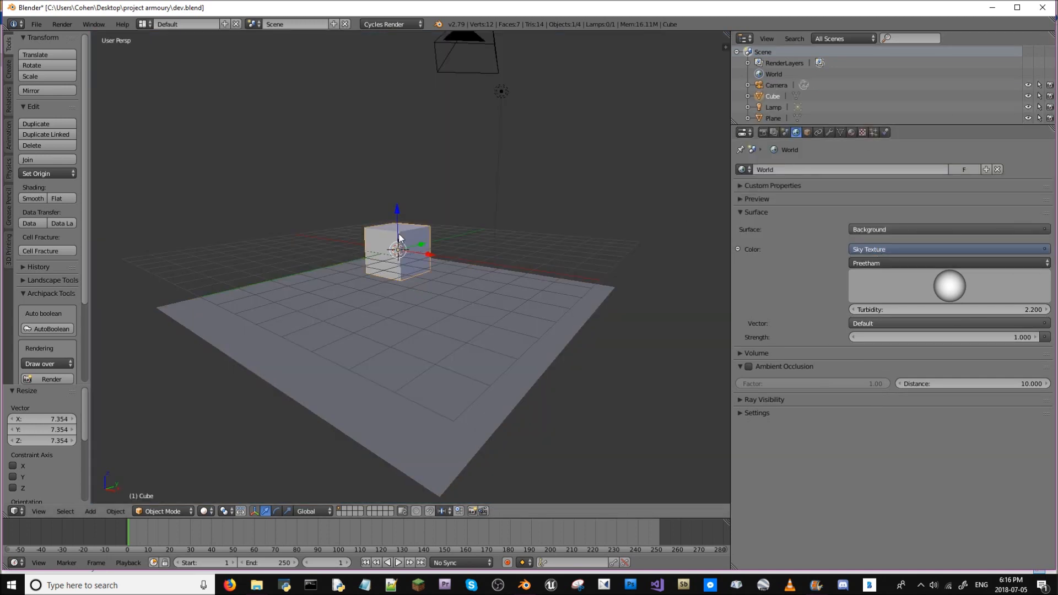
- Add Collision physics to the cube and then to the floor plane
{"action": "left_click", "coordinate": [885, 133]}
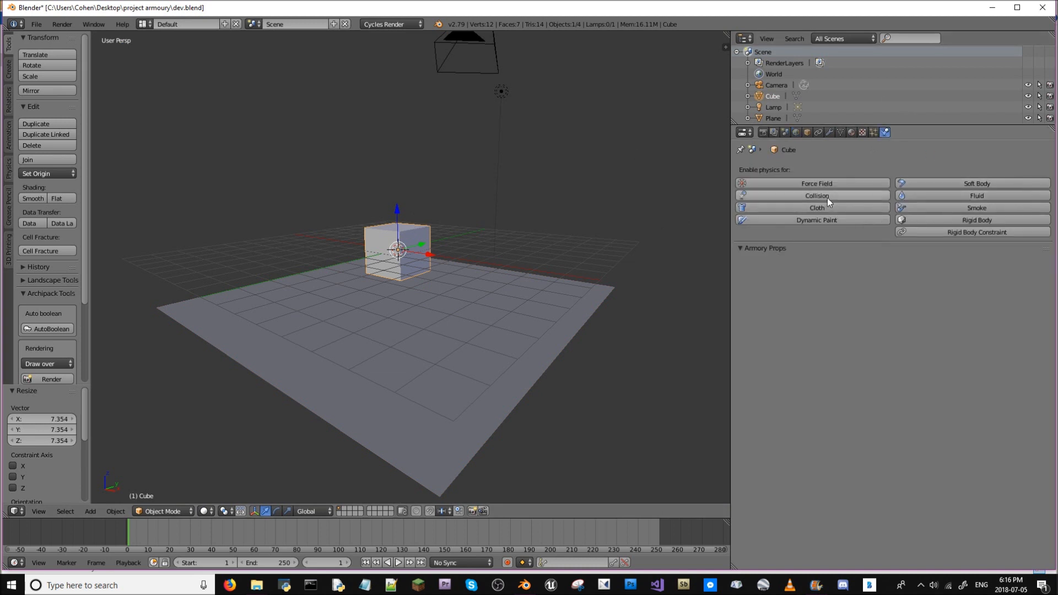
{"action": "left_click", "coordinate": [816, 196]}
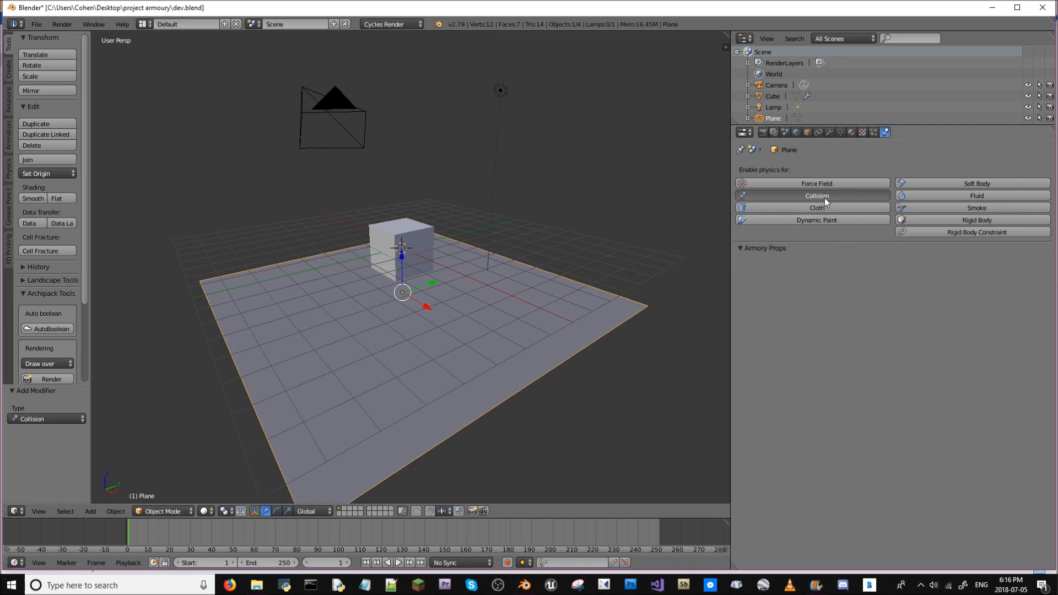
{"action": "left_click", "coordinate": [815, 196]}
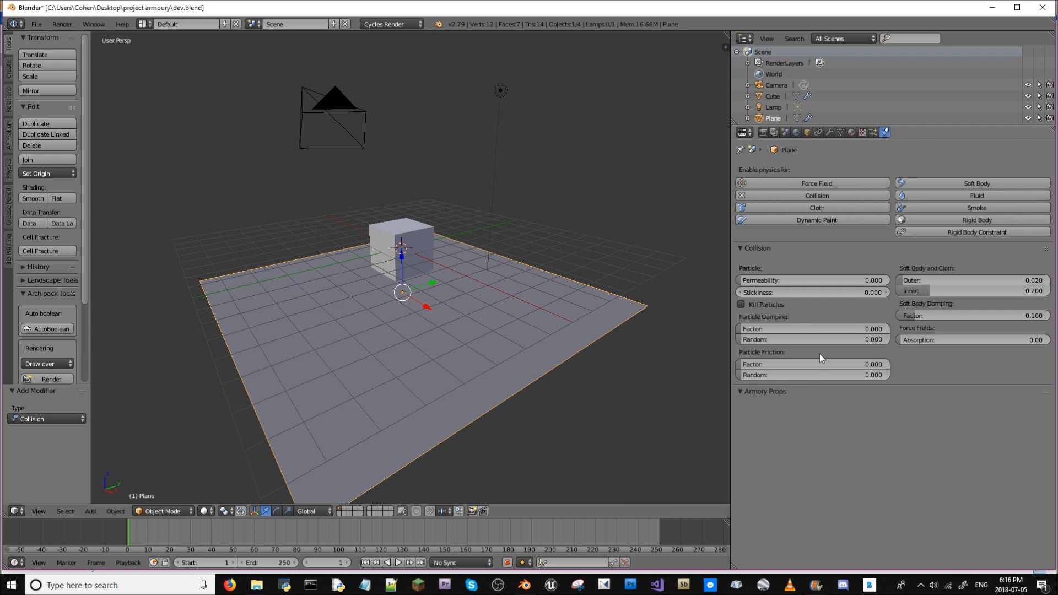
{"action": "mouse_move", "coordinate": [821, 358]}
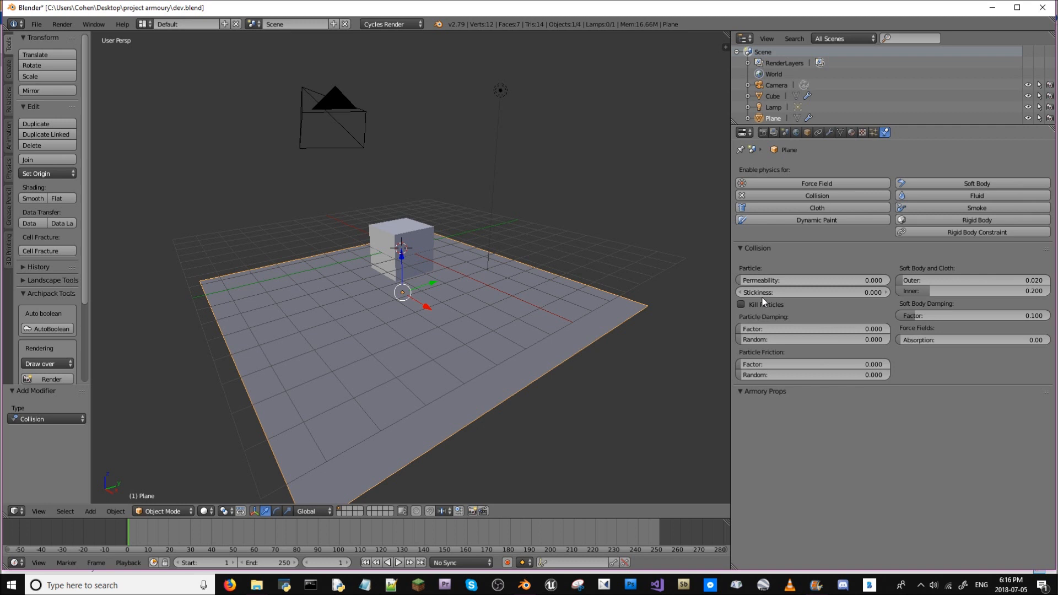
{"action": "mouse_move", "coordinate": [767, 340]}
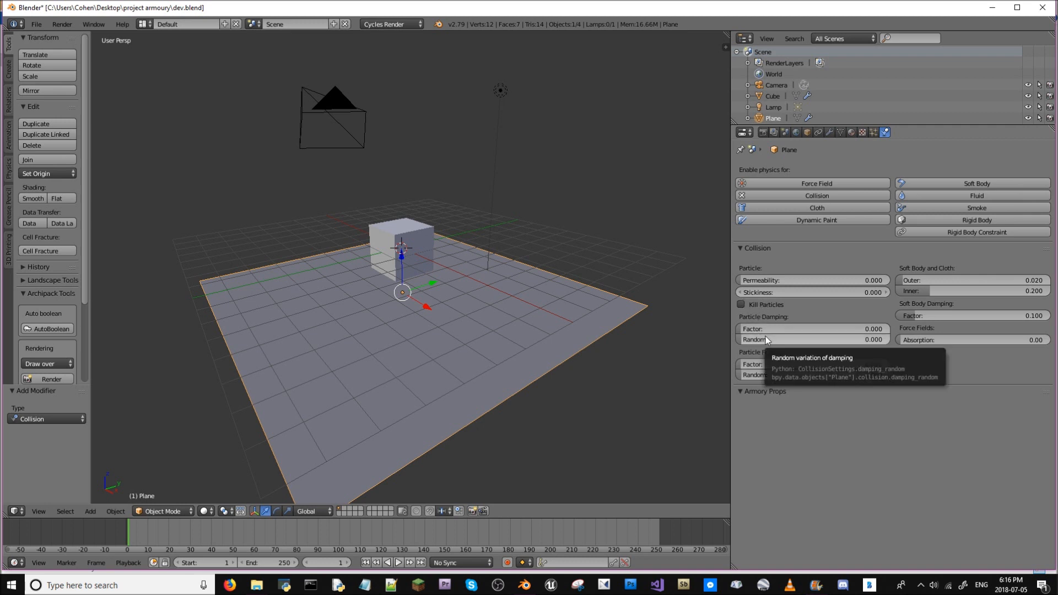
{"action": "mouse_move", "coordinate": [878, 204]}
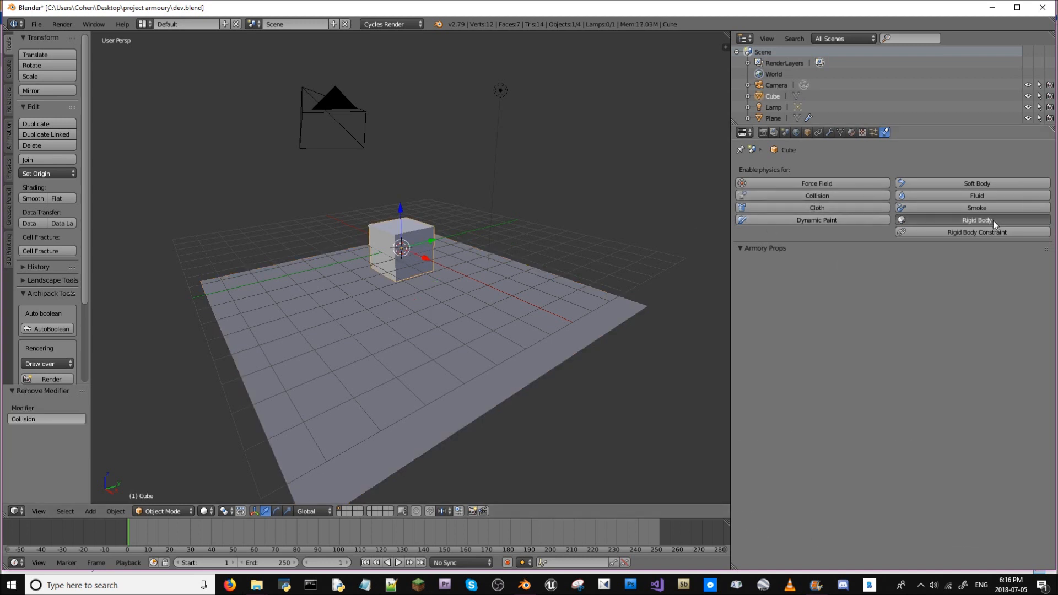
- Make the cube a box rigid body and the plane a passive, non-animated box rigid body
{"action": "left_click", "coordinate": [975, 219]}
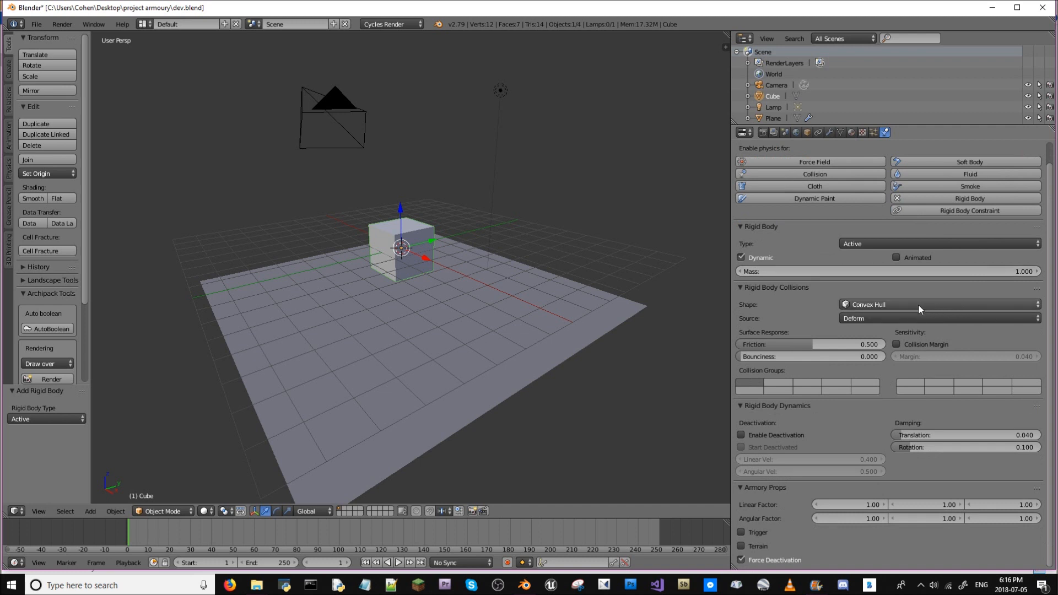
{"action": "left_click", "coordinate": [938, 305]}
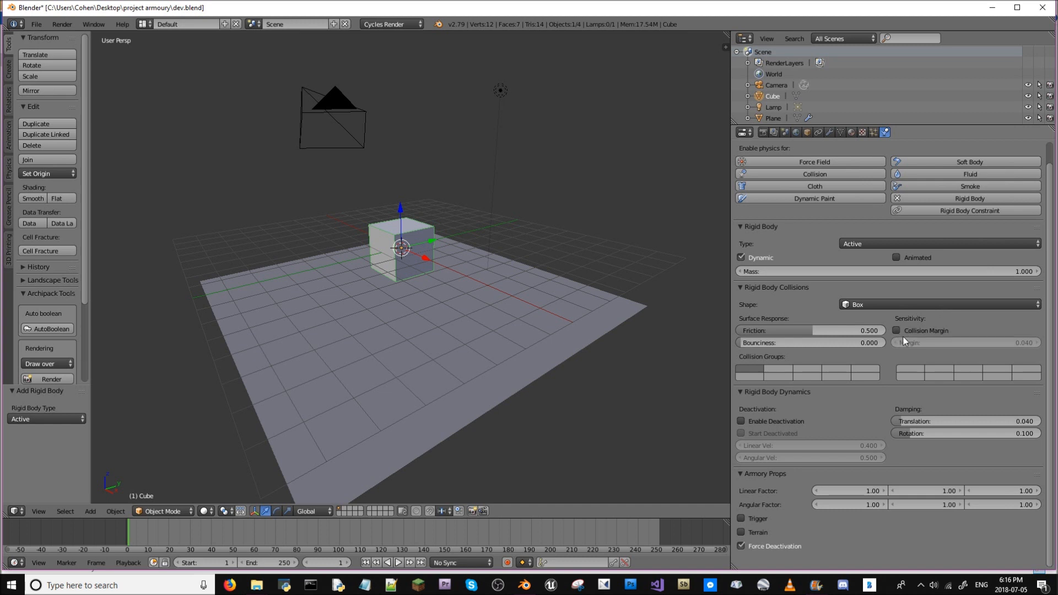
{"action": "left_click", "coordinate": [938, 244]}
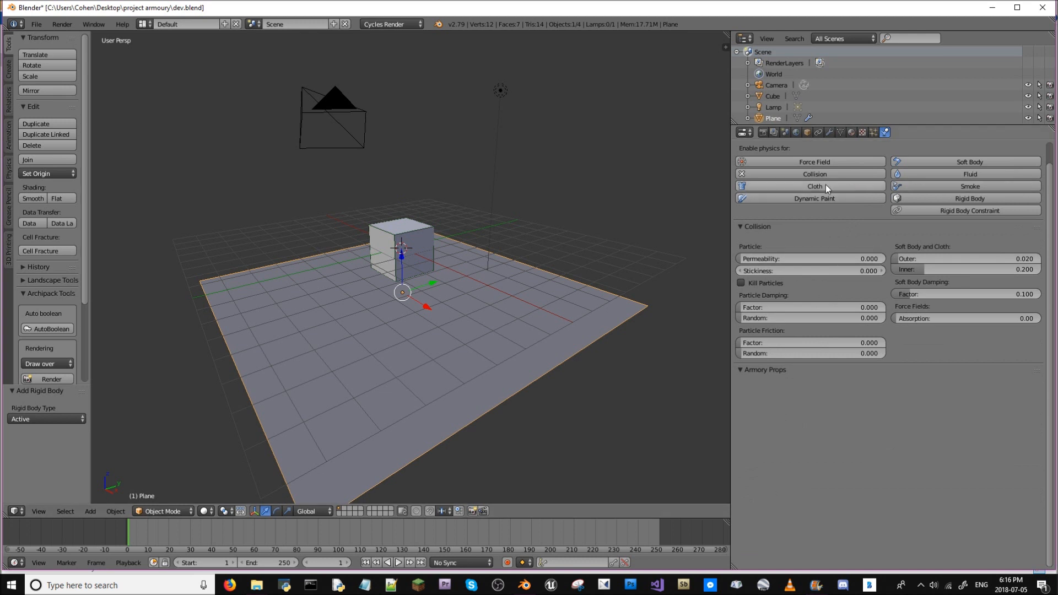
{"action": "left_click", "coordinate": [968, 198]}
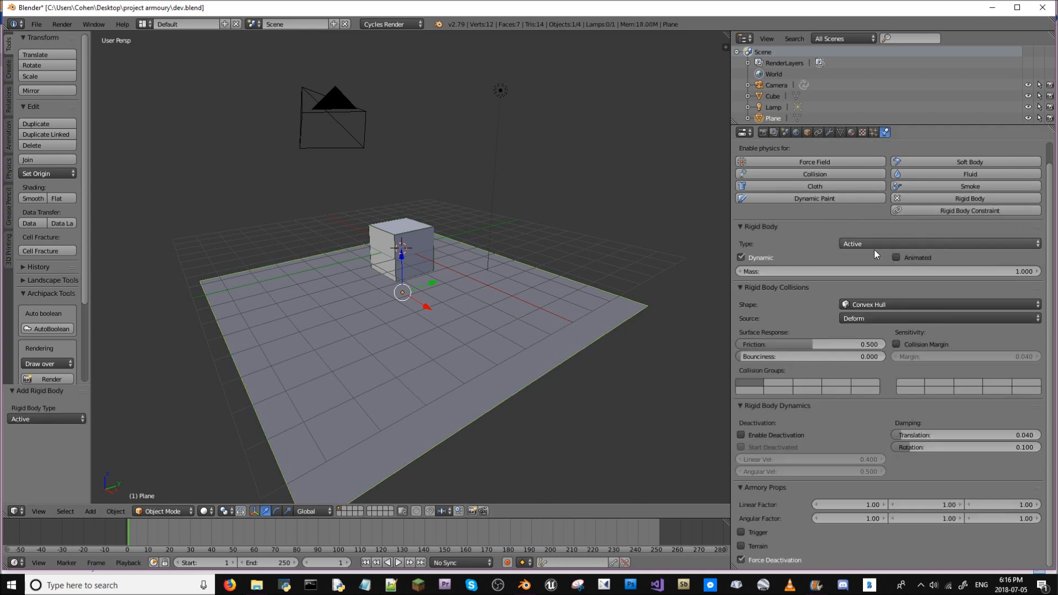
{"action": "left_click", "coordinate": [938, 244]}
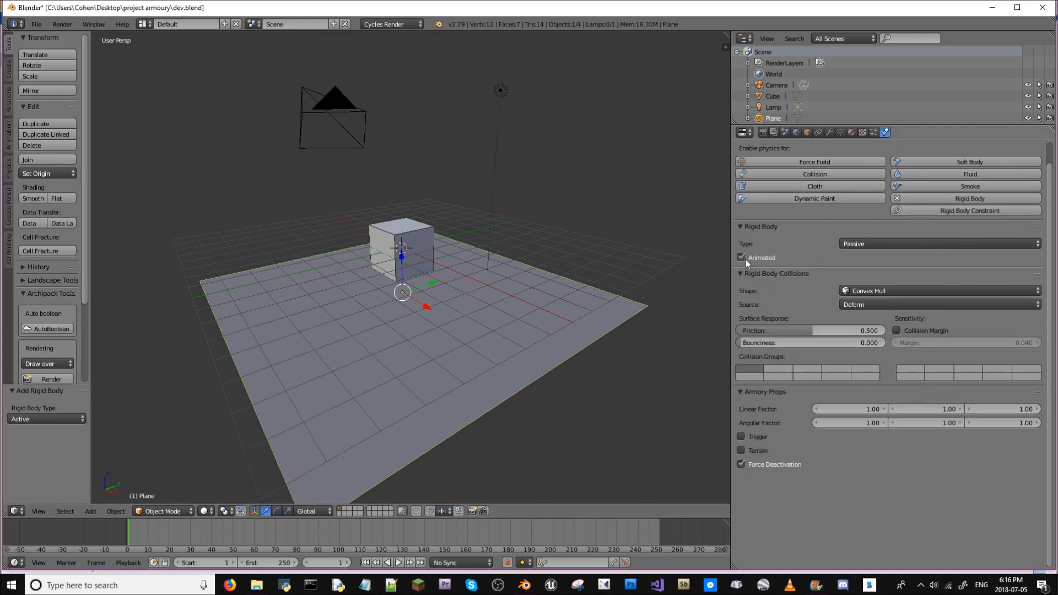
{"action": "left_click", "coordinate": [938, 290]}
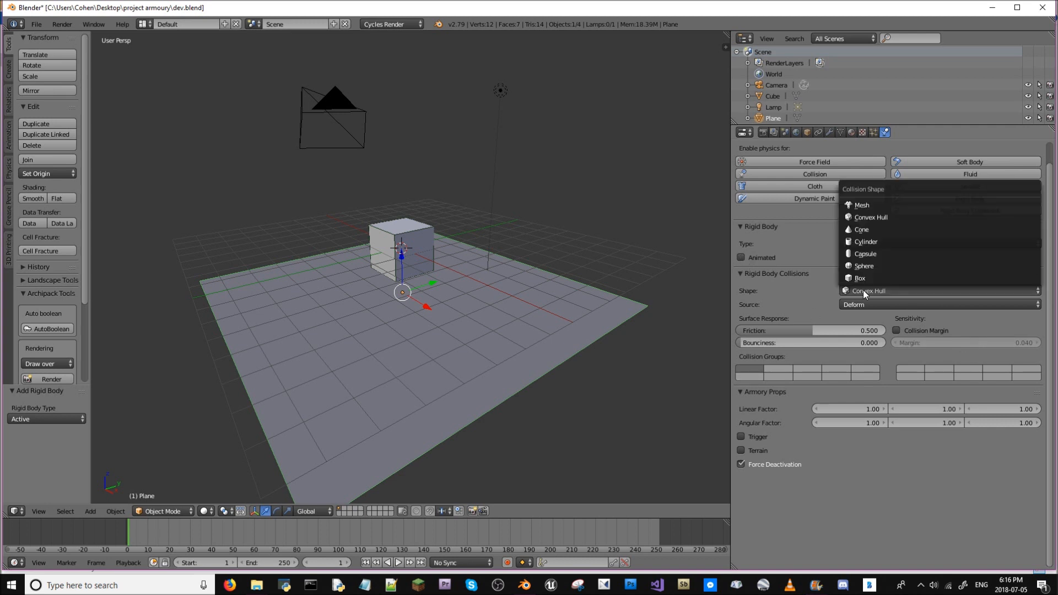
{"action": "mouse_move", "coordinate": [860, 277]}
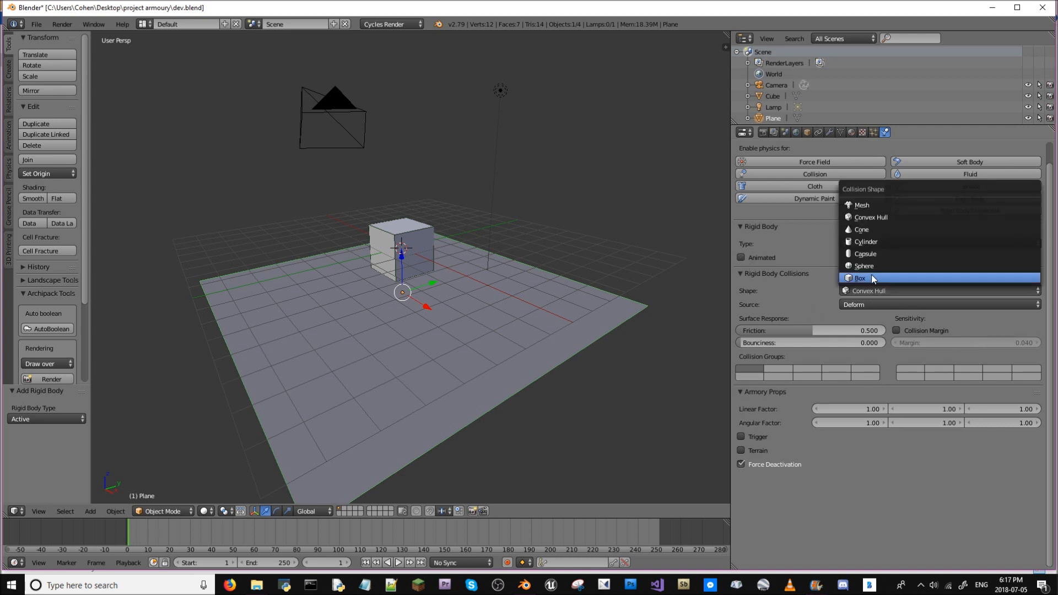
{"action": "left_click", "coordinate": [861, 277]}
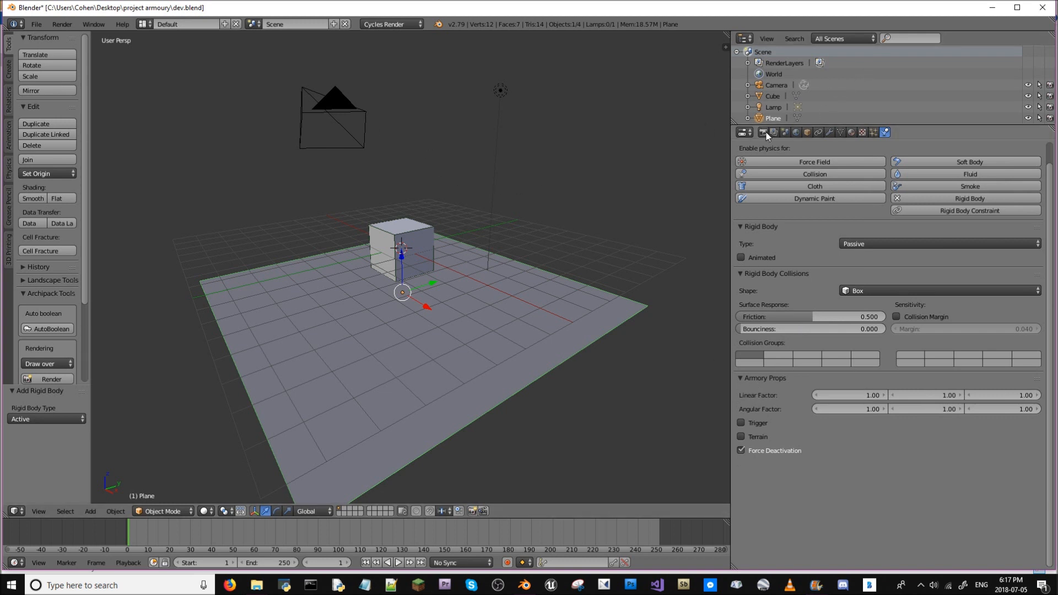
- Start the scene with Play in the Armory Player render settings
{"action": "left_click", "coordinate": [761, 132]}
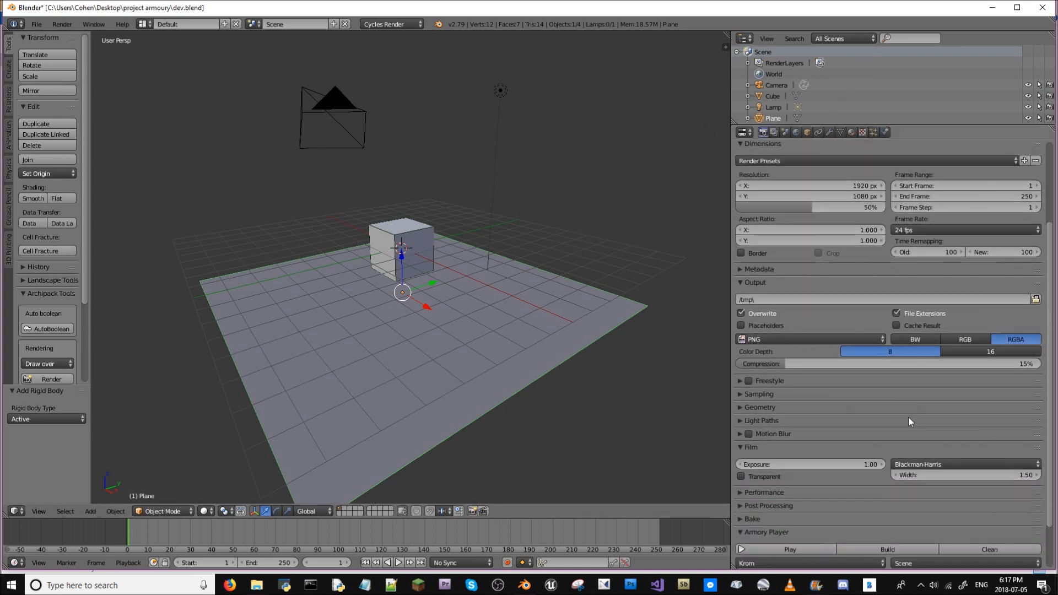
{"action": "scroll", "scroll_direction": "down", "scroll_amount": 3}
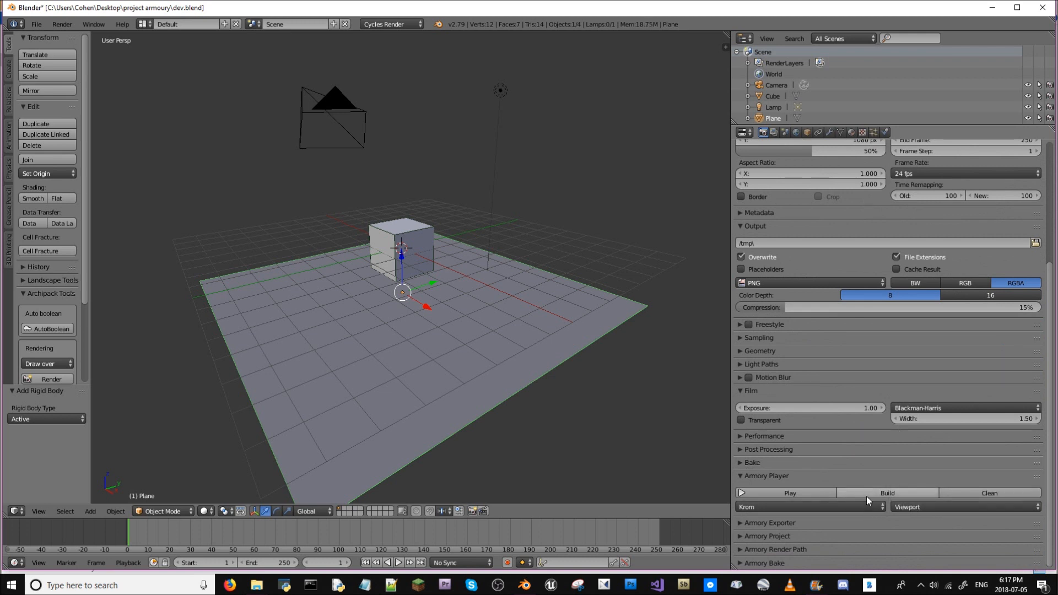
{"action": "left_click", "coordinate": [785, 492]}
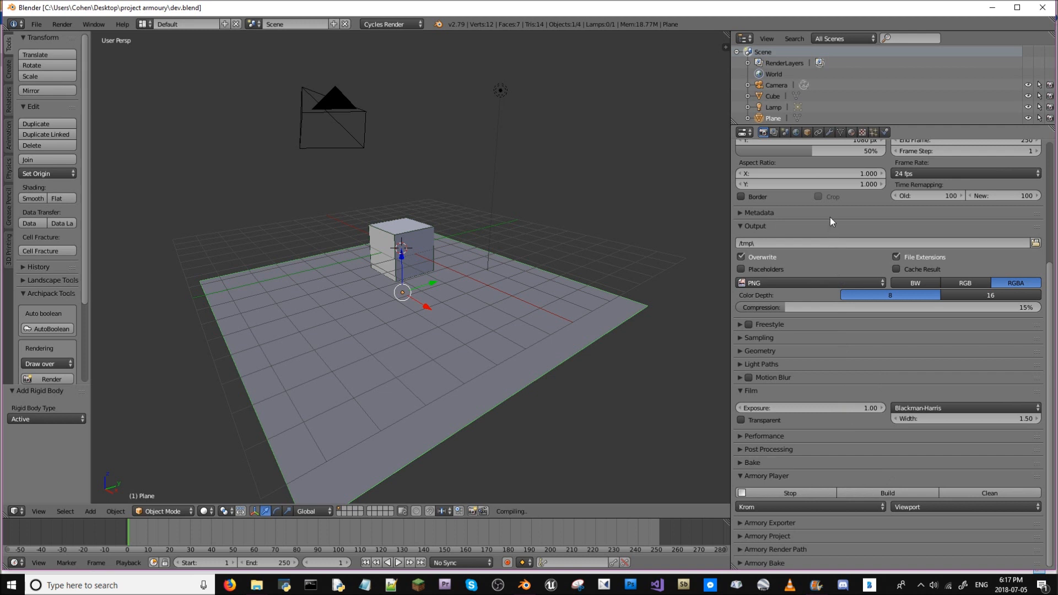
{"action": "mouse_move", "coordinate": [554, 284]}
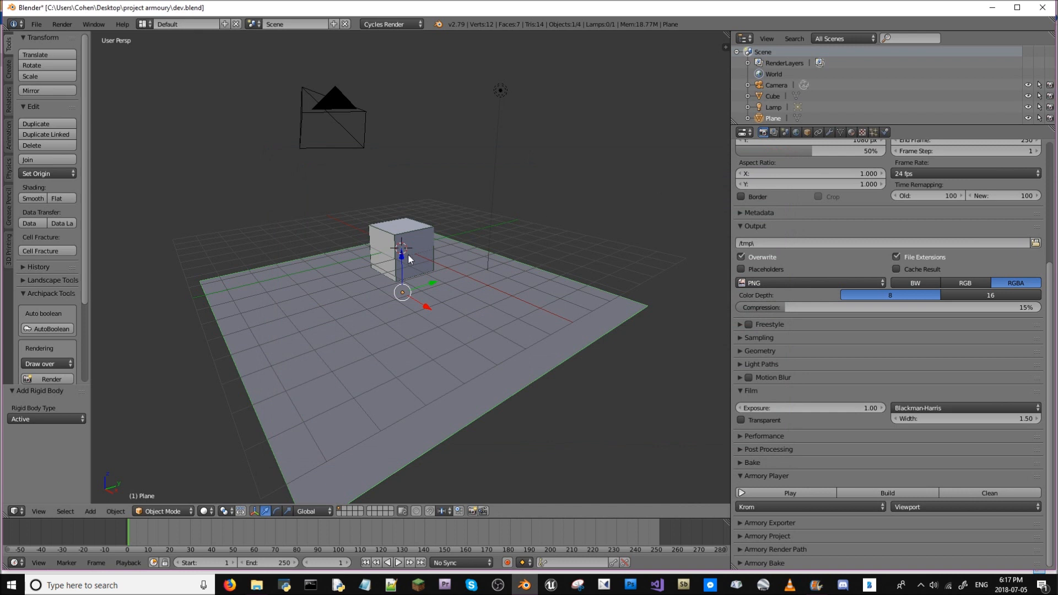
- Raise the cube about 5.4 units, test-play it, and set the player start to Scene
{"action": "left_click_drag", "start_coordinate": [402, 256], "coordinate": [398, 115]}
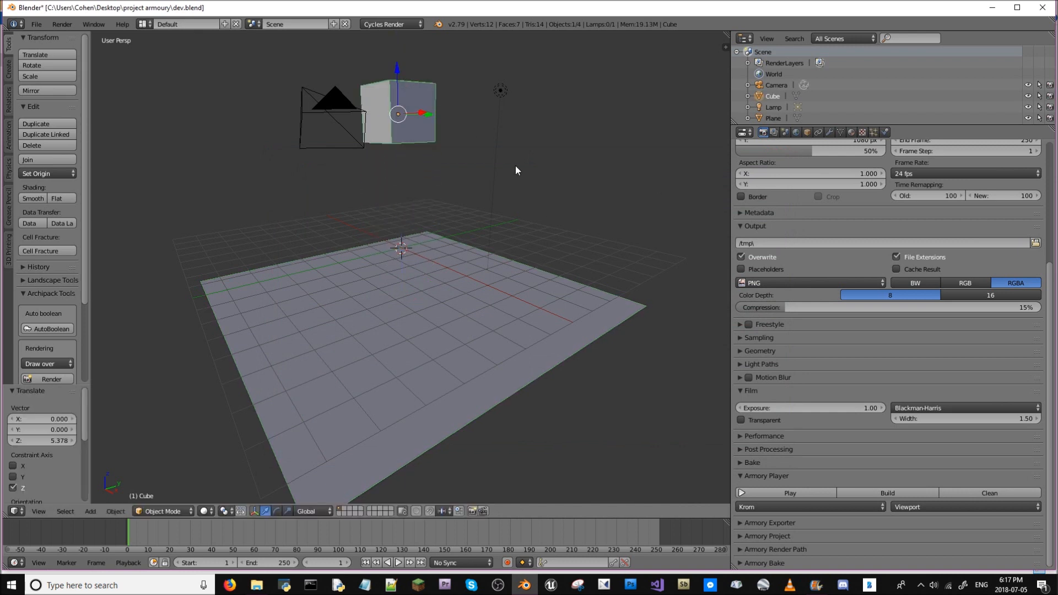
{"action": "mouse_move", "coordinate": [846, 501]}
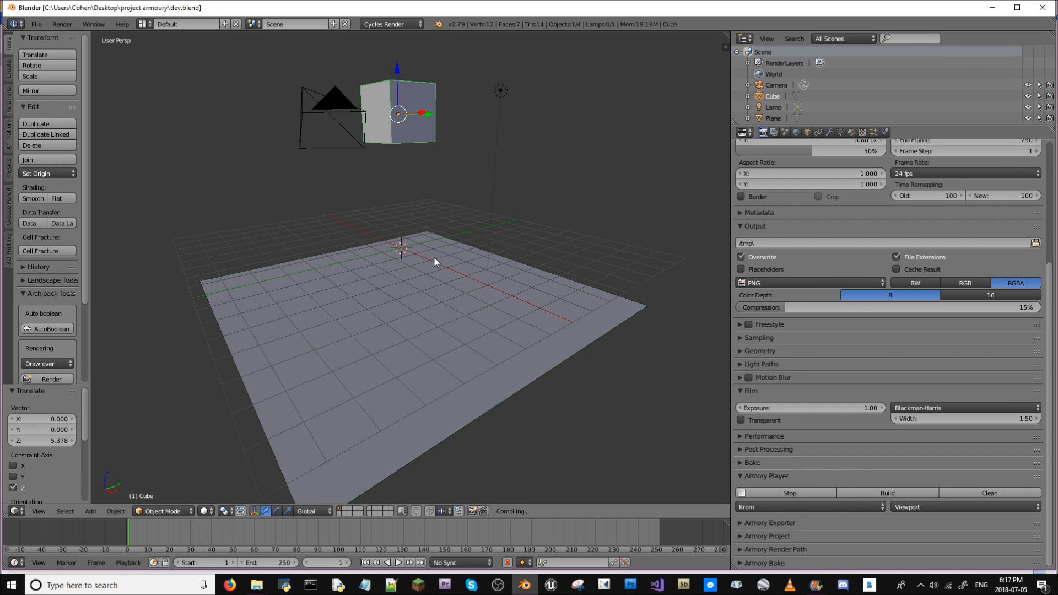
{"action": "left_click", "coordinate": [887, 493]}
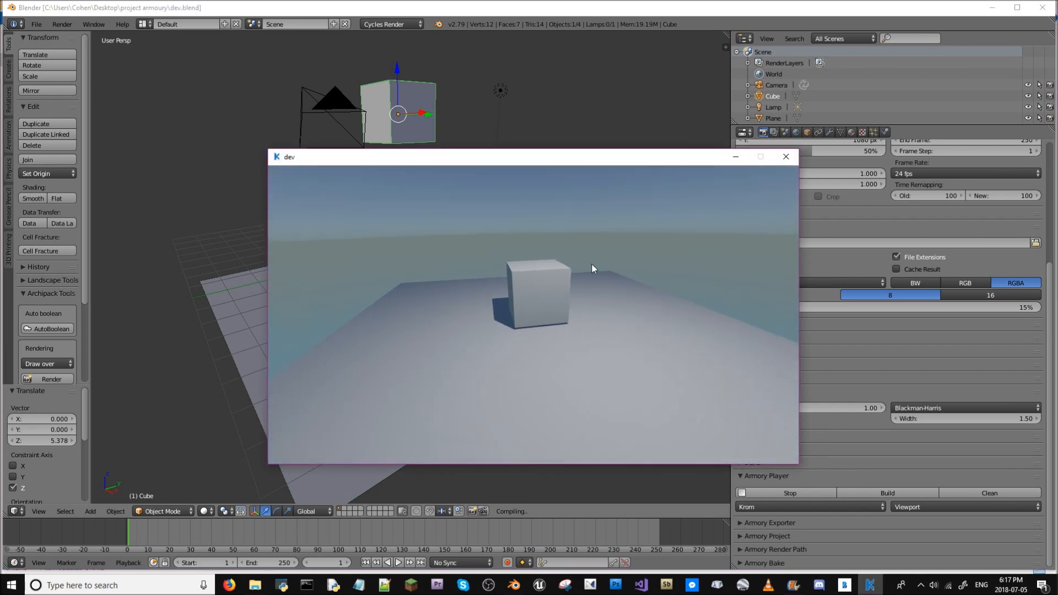
{"action": "left_click", "coordinate": [790, 493]}
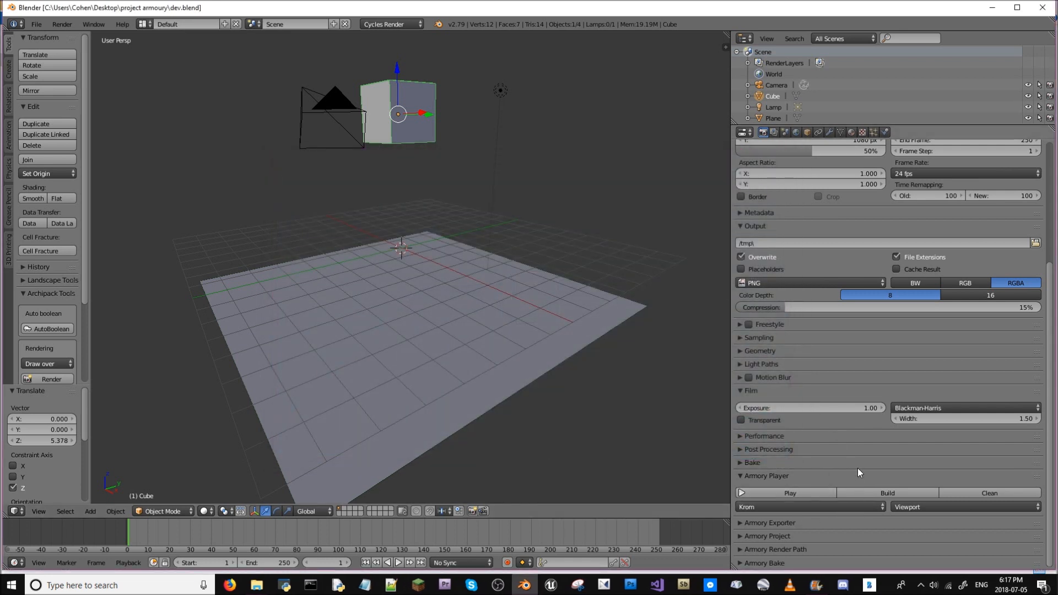
{"action": "left_click", "coordinate": [965, 507]}
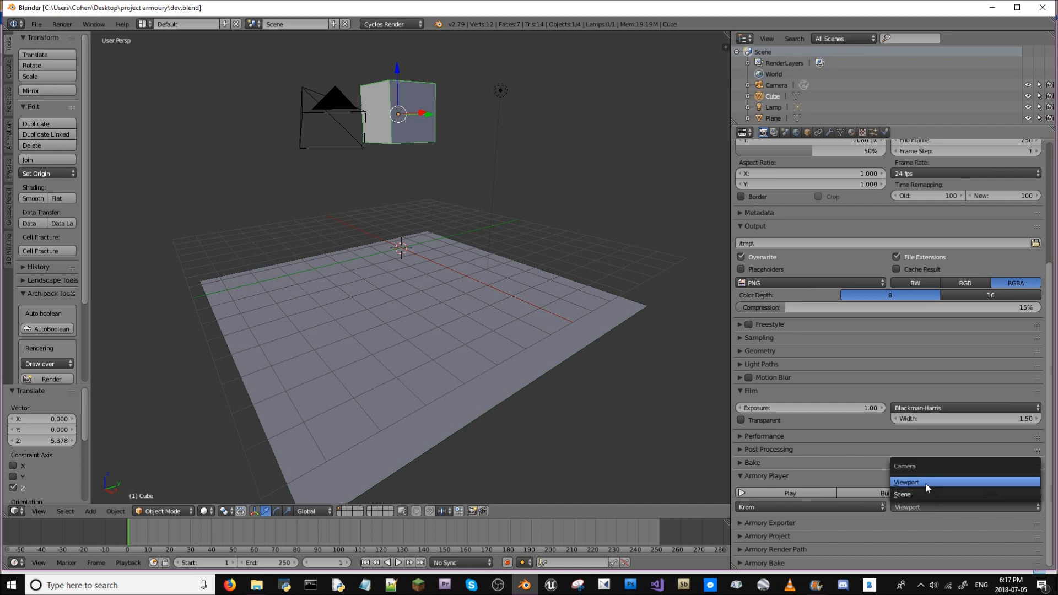
{"action": "left_click", "coordinate": [906, 482]}
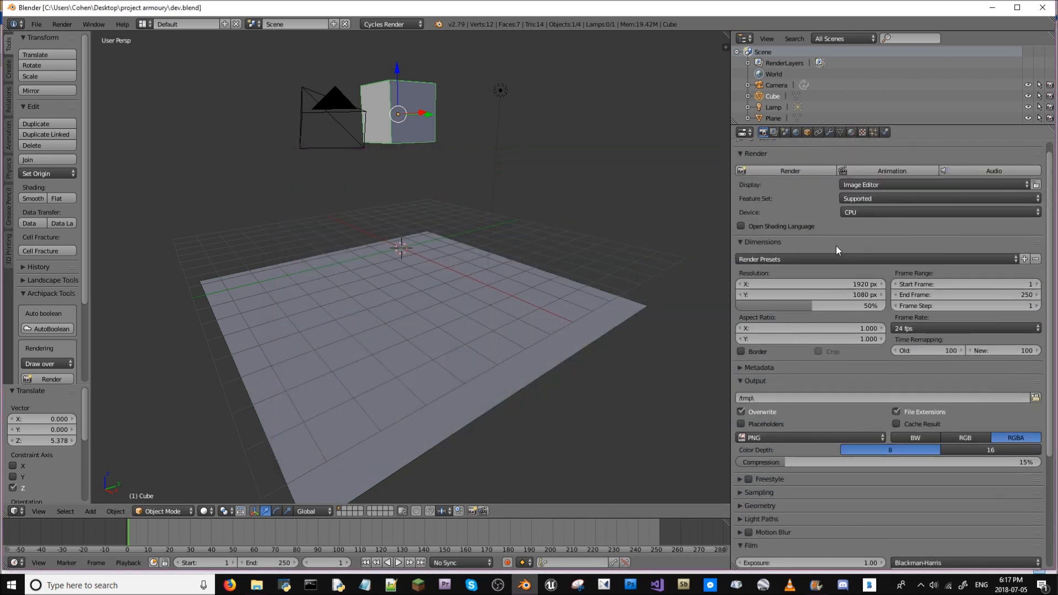
- Colour the cube's material red and replay the scene in the Armory player
{"action": "left_click", "coordinate": [851, 132]}
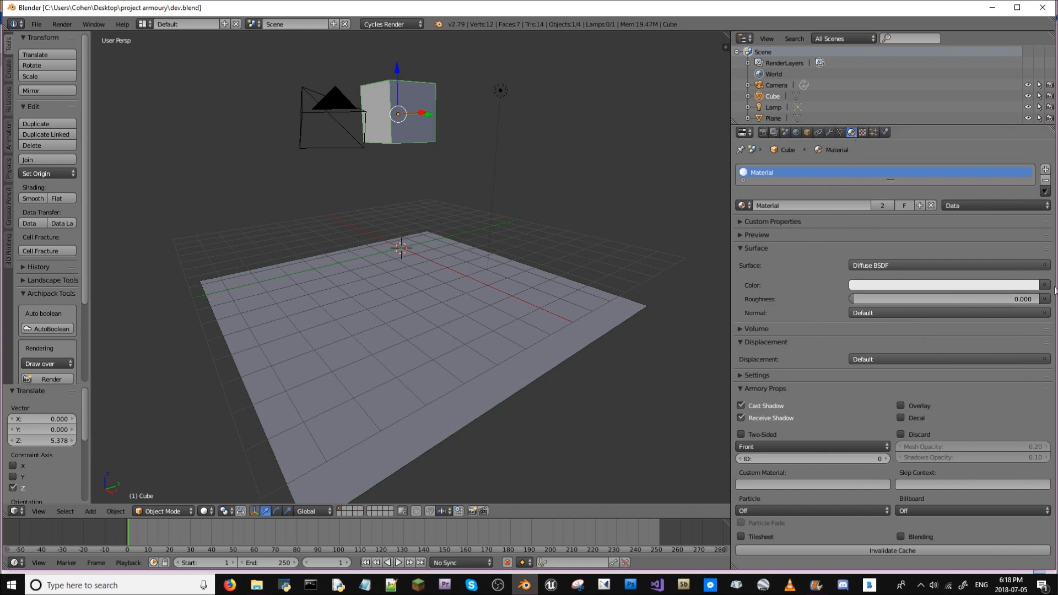
{"action": "left_click", "coordinate": [945, 285]}
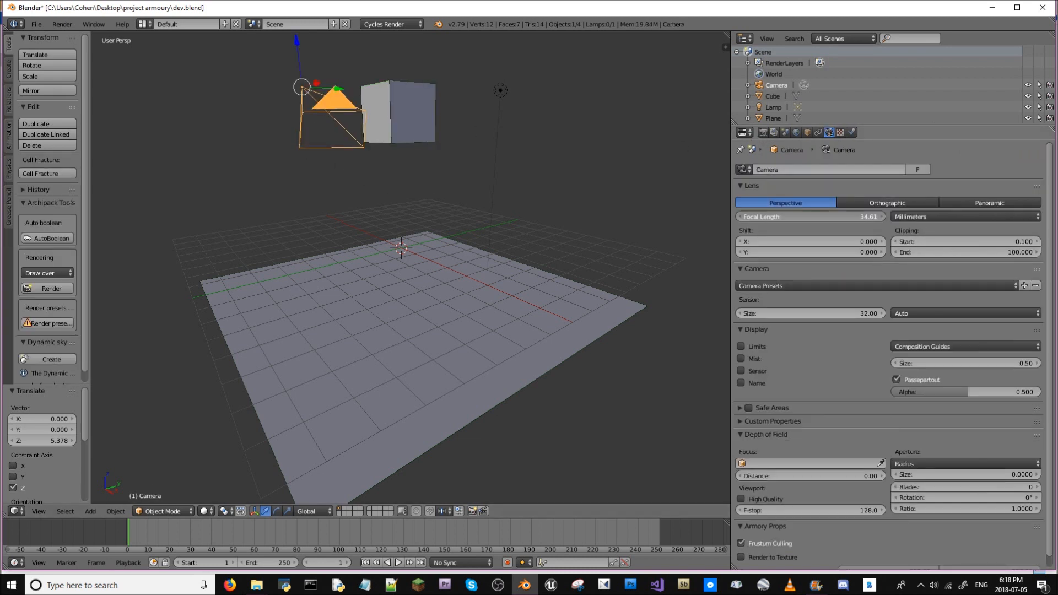
{"action": "left_click", "coordinate": [763, 132]}
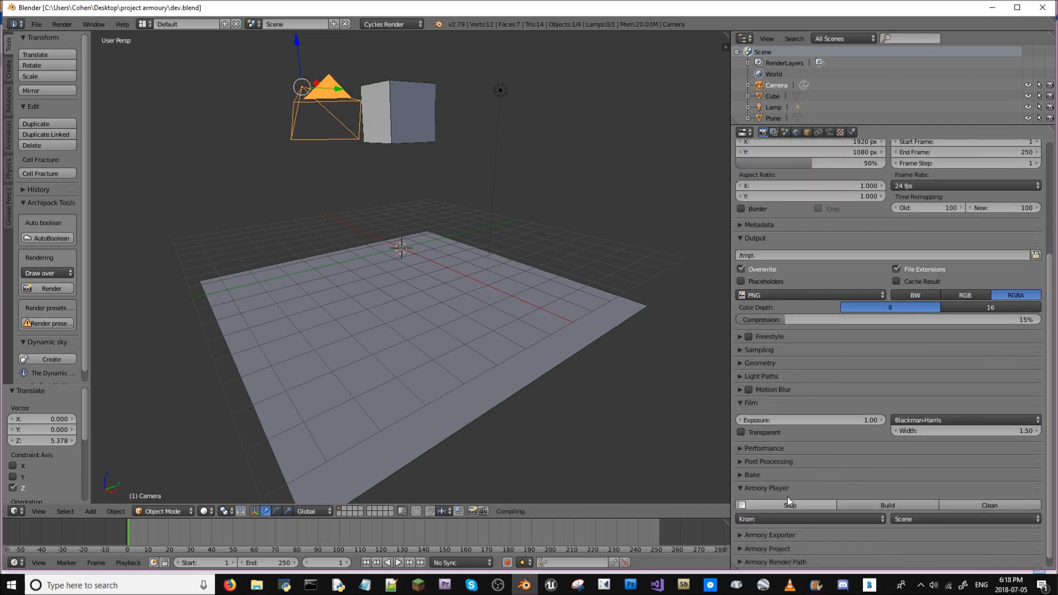
{"action": "left_click", "coordinate": [788, 505]}
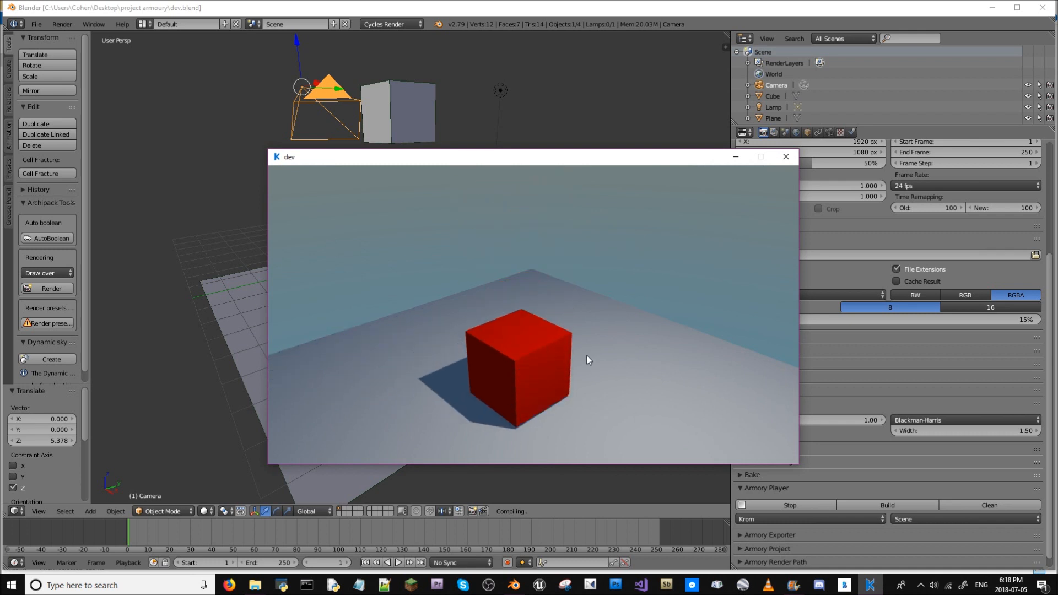
{"action": "mouse_move", "coordinate": [786, 156]}
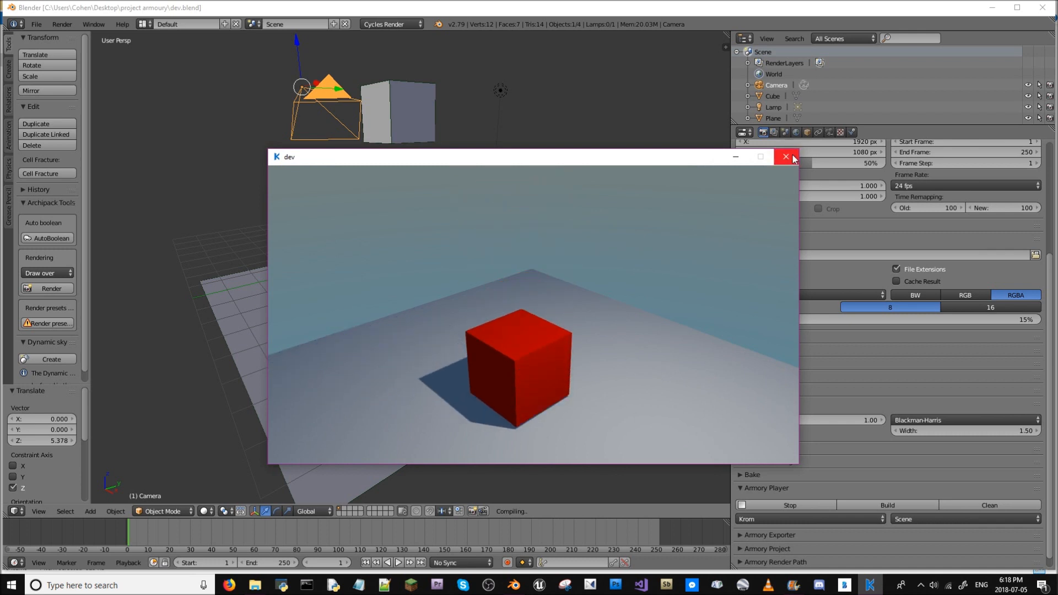
- Replay the scene showing both red cubes falling, then close the player window
{"action": "left_click", "coordinate": [784, 157]}
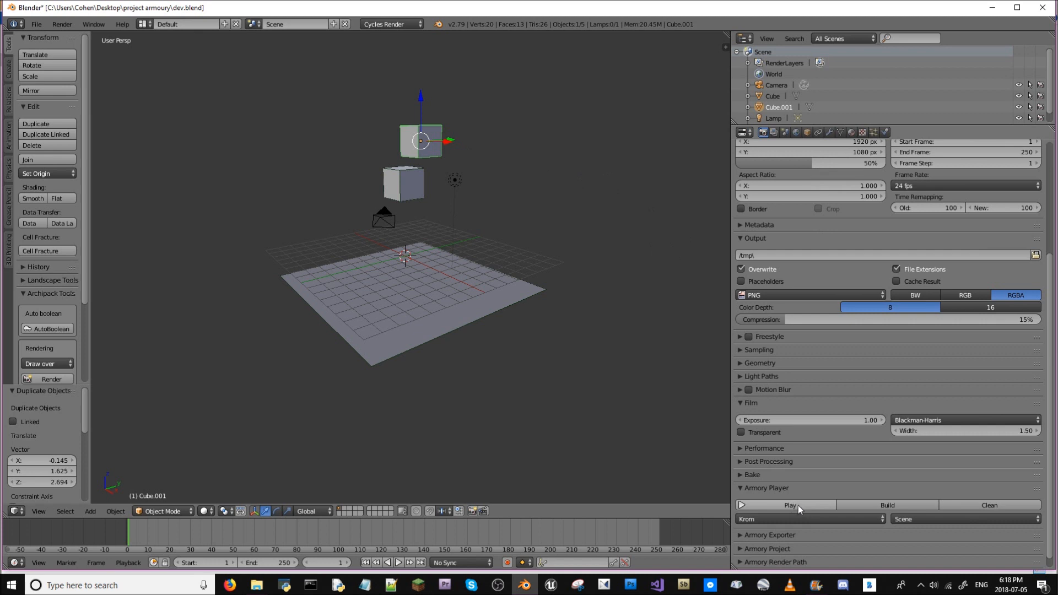
{"action": "left_click", "coordinate": [785, 505]}
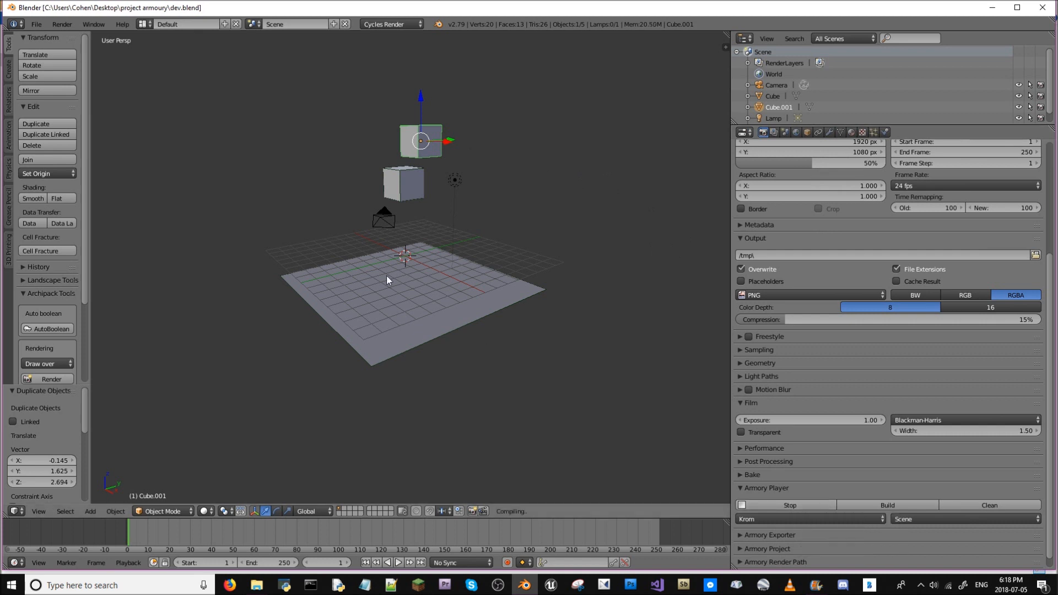
{"action": "left_click", "coordinate": [887, 505]}
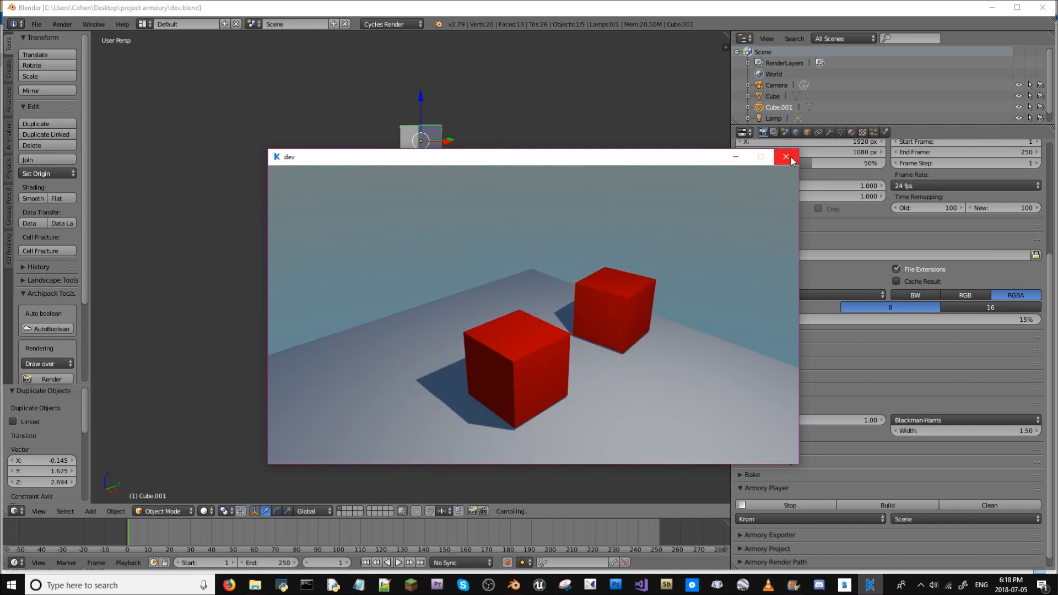
{"action": "left_click", "coordinate": [784, 156]}
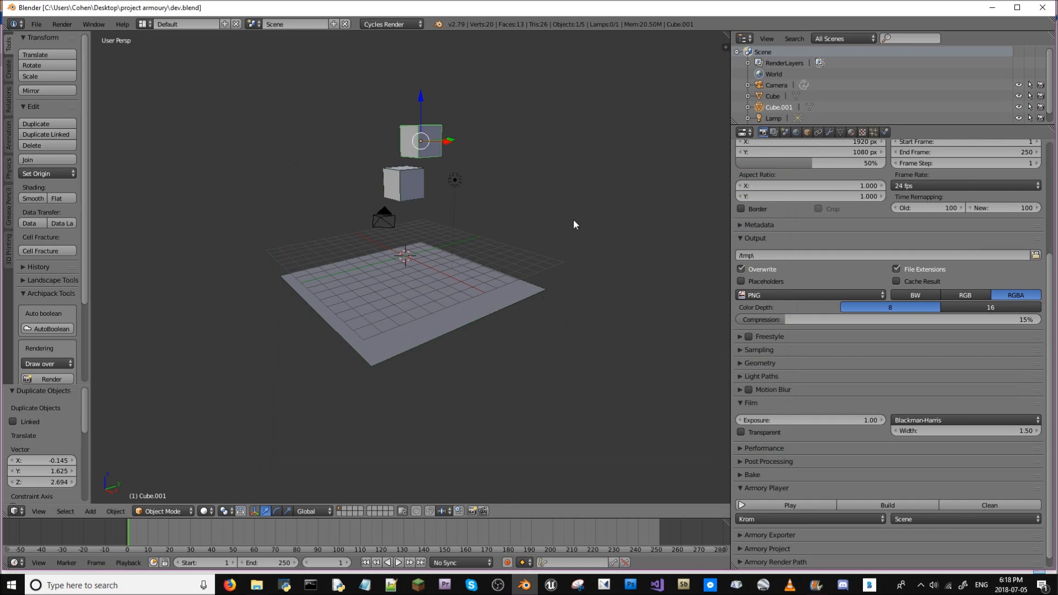